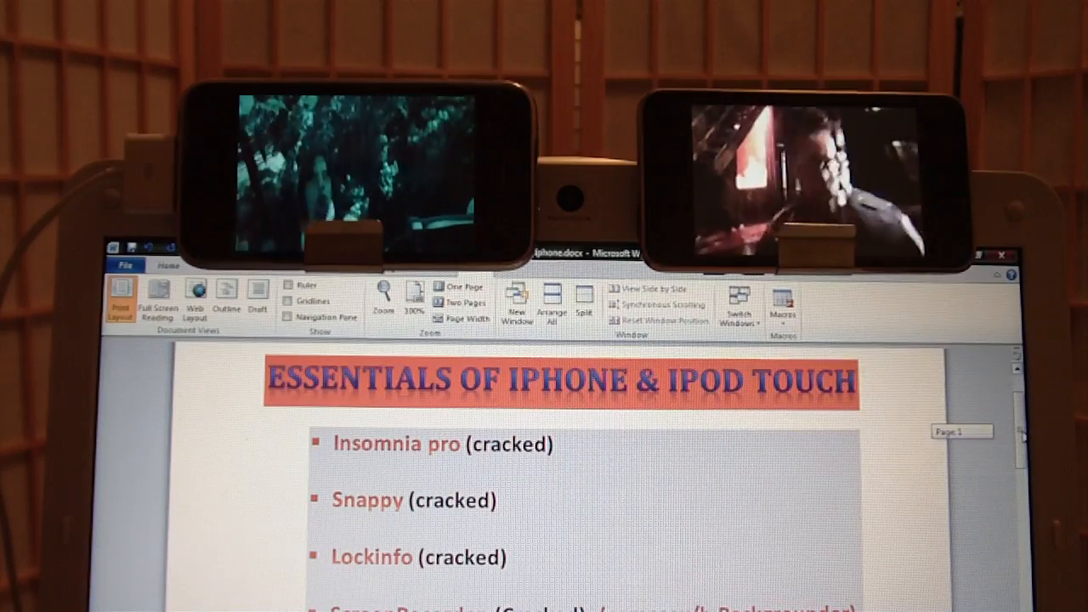
# Scroll the Word tweak list down to the Cydia Sources section with its two repository URLs.
pyautogui.scroll(-3)
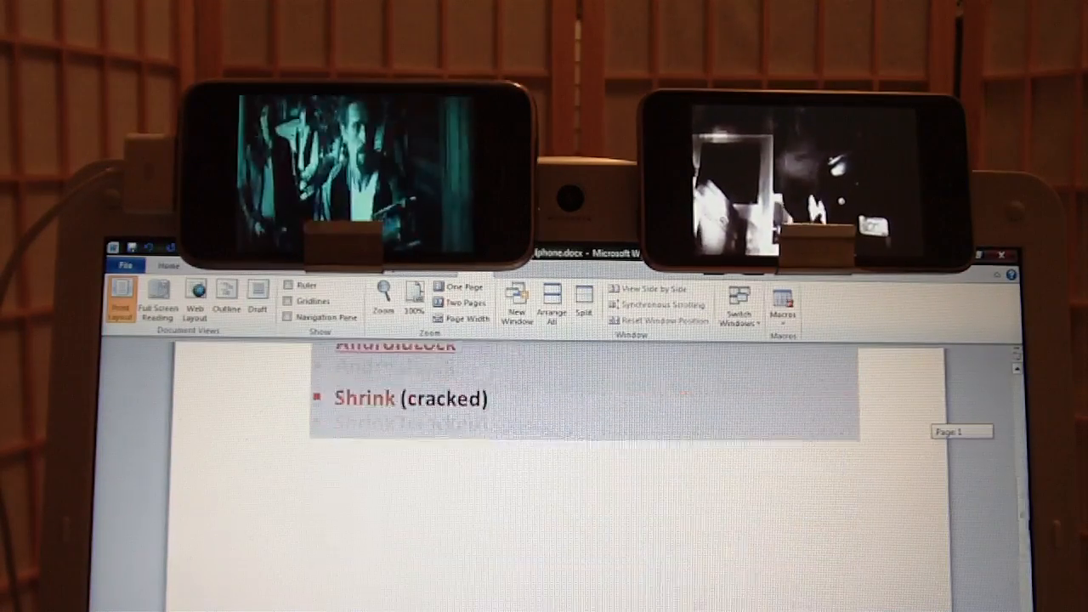
pyautogui.scroll(-3)
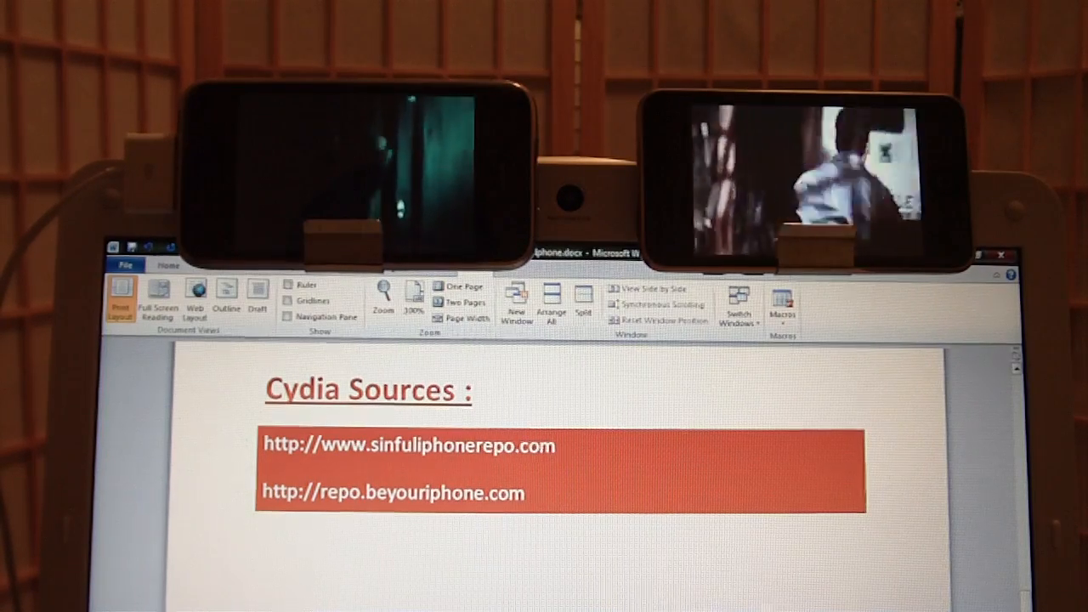
pyautogui.scroll(-3)
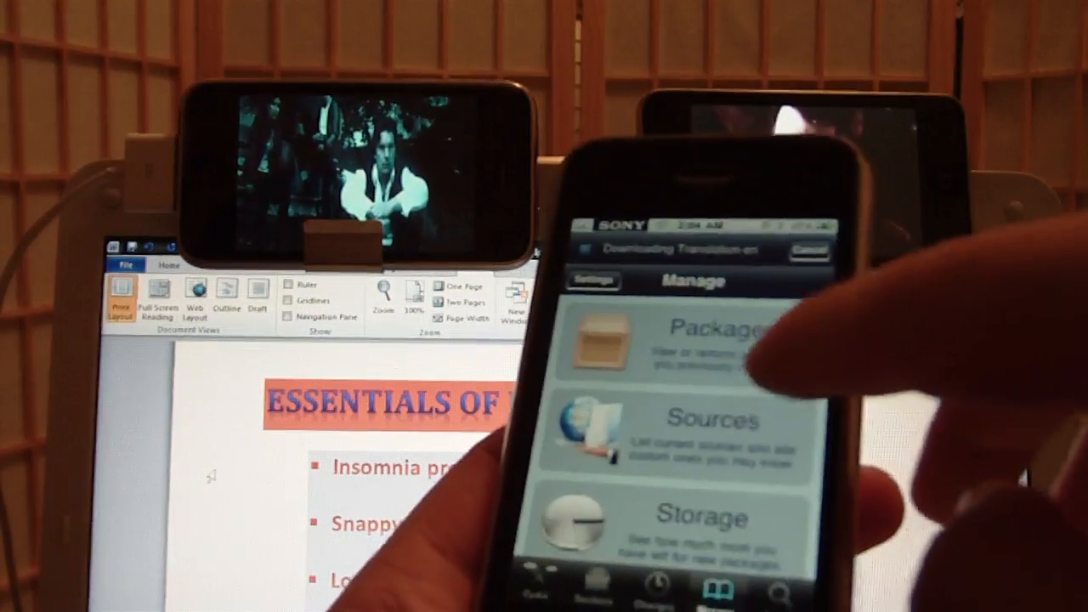
# Choose the BeYouriPhone source under Manage > Sources and browse down its package list.
pyautogui.click(718, 418)
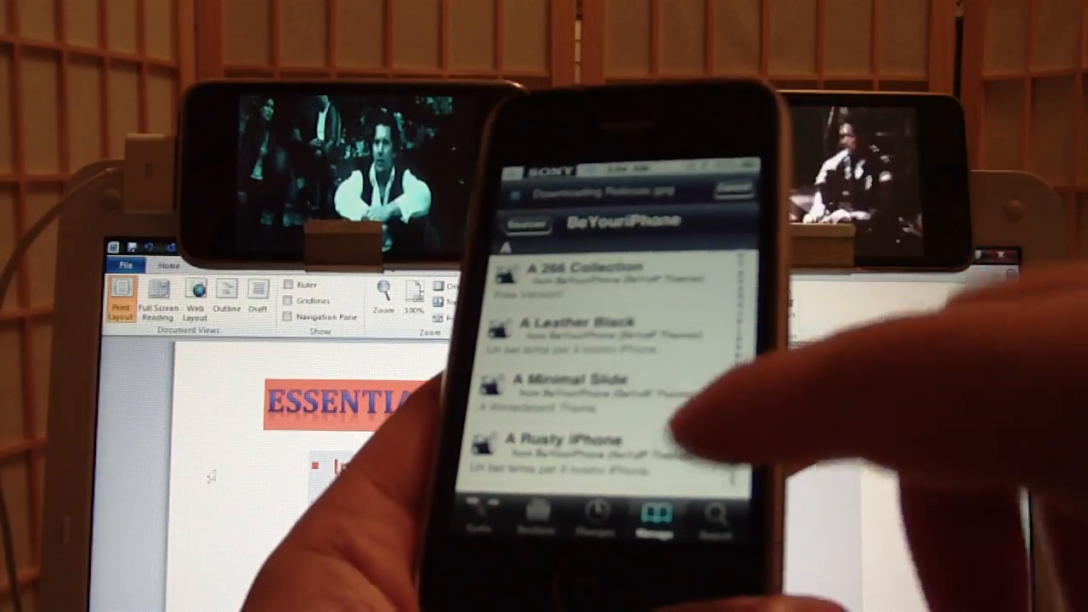
pyautogui.scroll(-3)
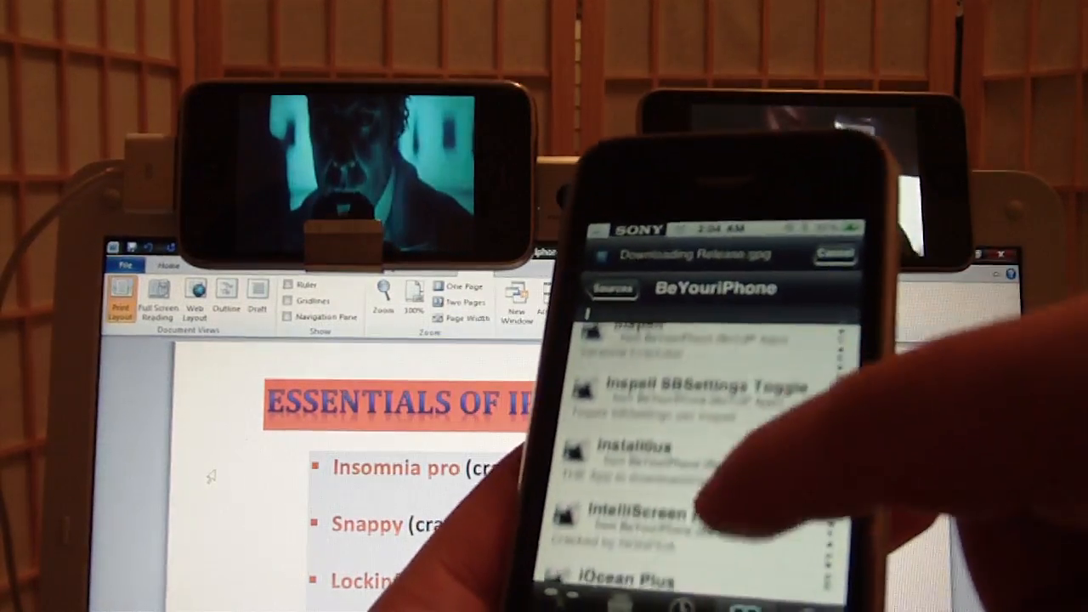
pyautogui.scroll(-3)
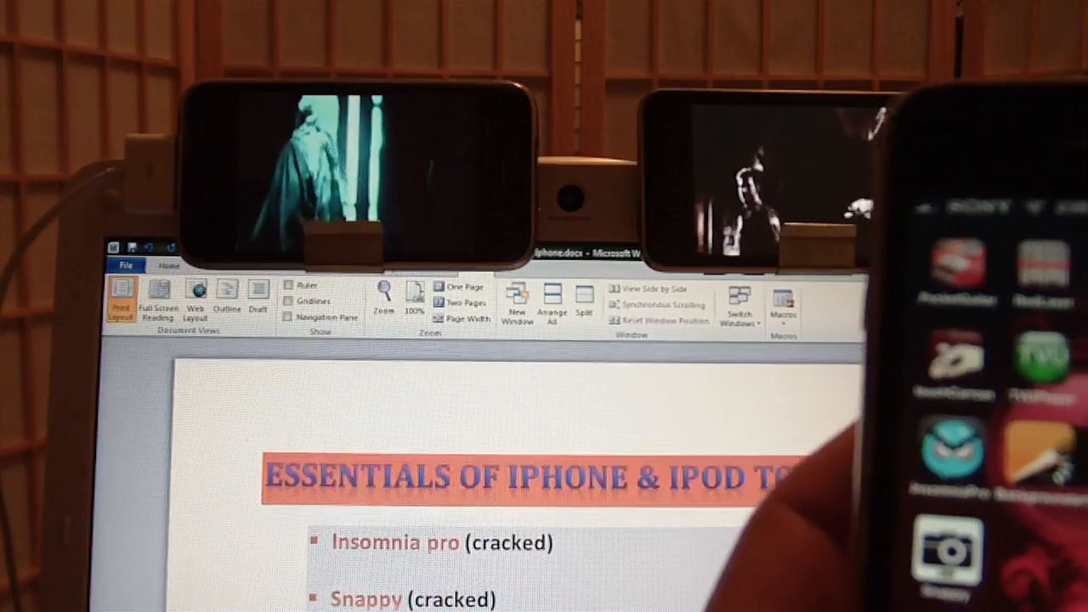
# Move down the Word list to the Snappy entry while its icon shows on the home screen.
pyautogui.scroll(-3)
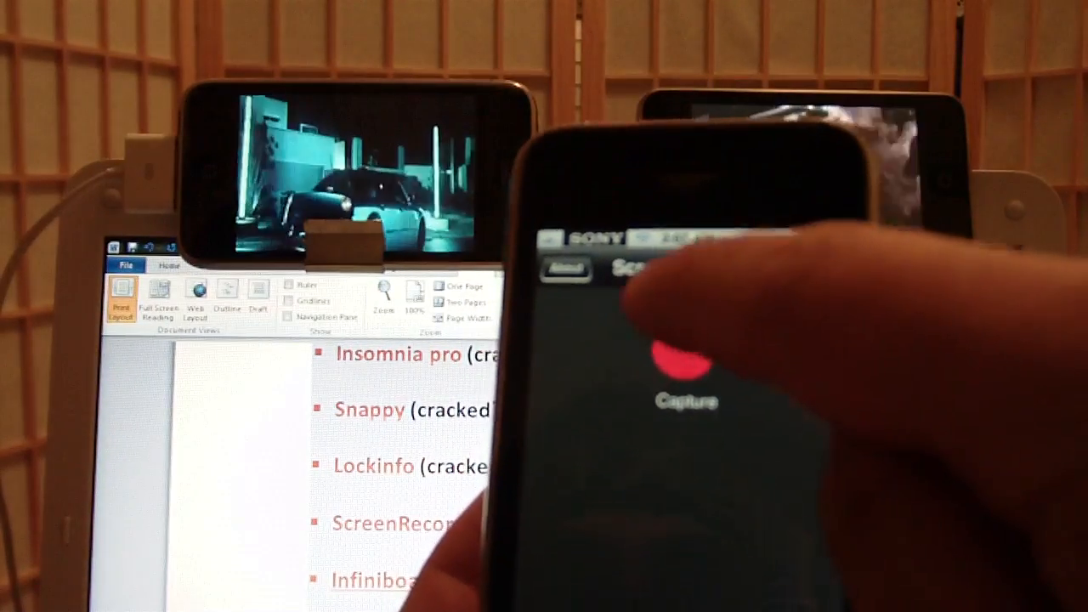
# Start a ScreenRecorder capture with the red button, then return to the app showing Stop.
pyautogui.click(687, 360)
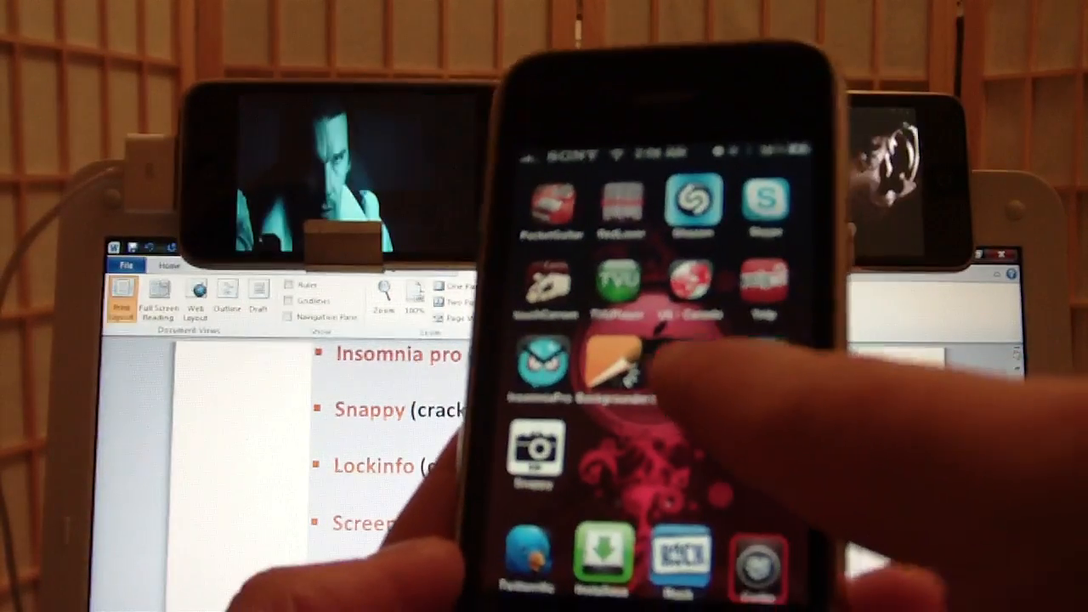
pyautogui.click(612, 366)
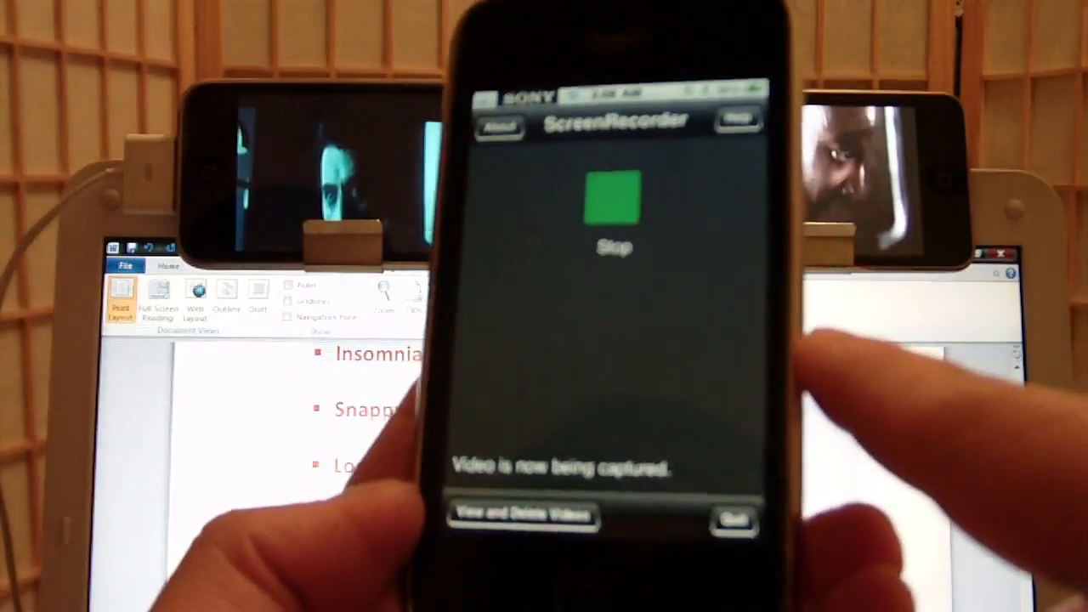
pyautogui.click(612, 195)
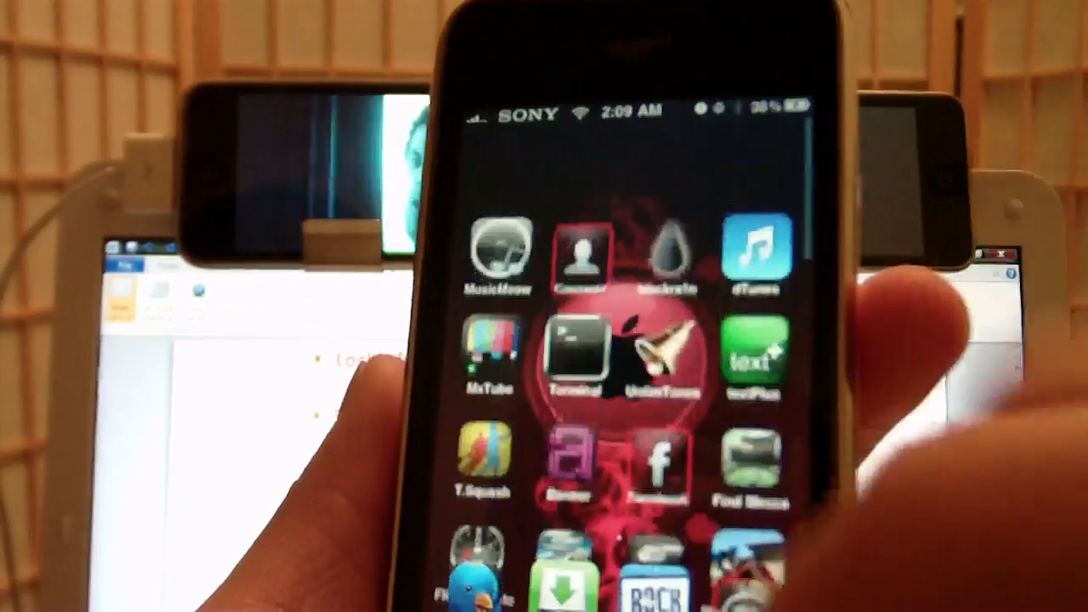
# Swipe the InfiniBoard home screen sideways through more pages of app icons.
pyautogui.hscroll(-3)
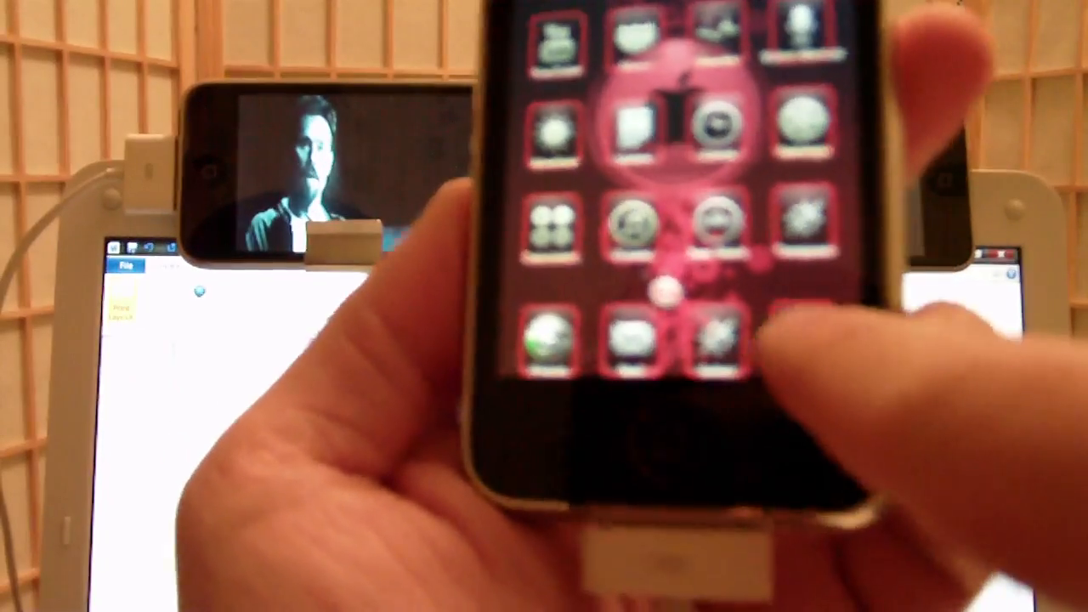
pyautogui.click(711, 336)
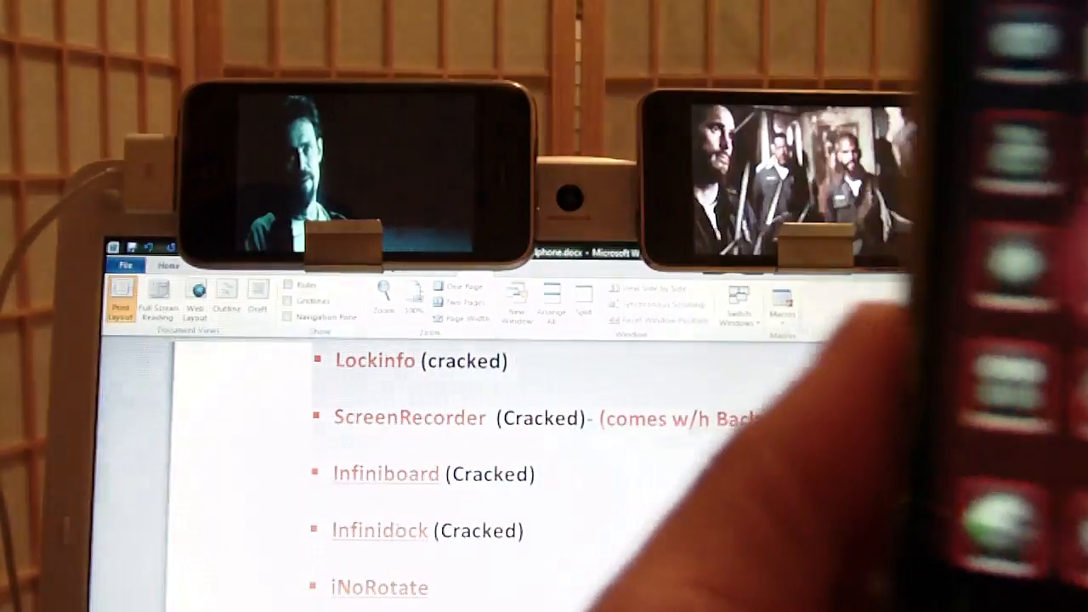
# Scroll the Word list down to the Infinidock and iNoRotate bullets.
pyautogui.scroll(-3)
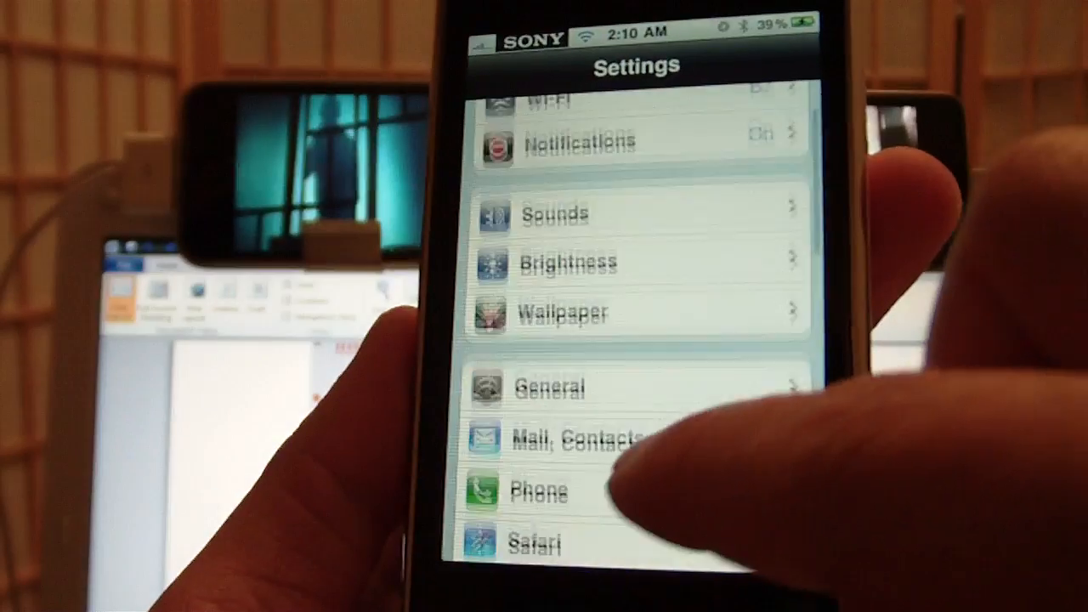
# Reach iNoRotate in Settings and view its switches: enabled, rotation on for SMS and Safari.
pyautogui.scroll(-3)
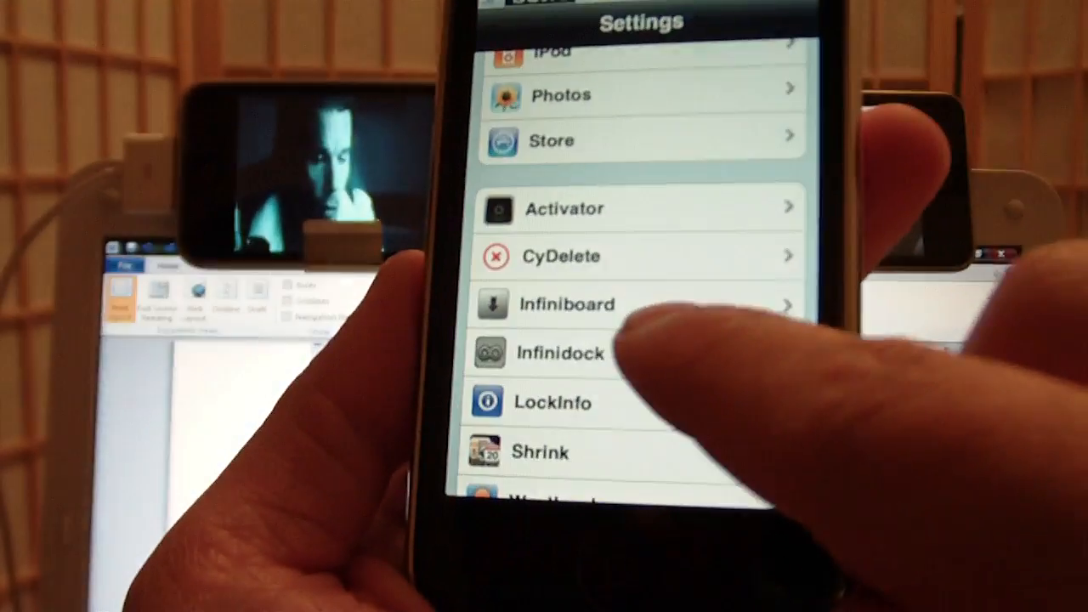
pyautogui.scroll(-3)
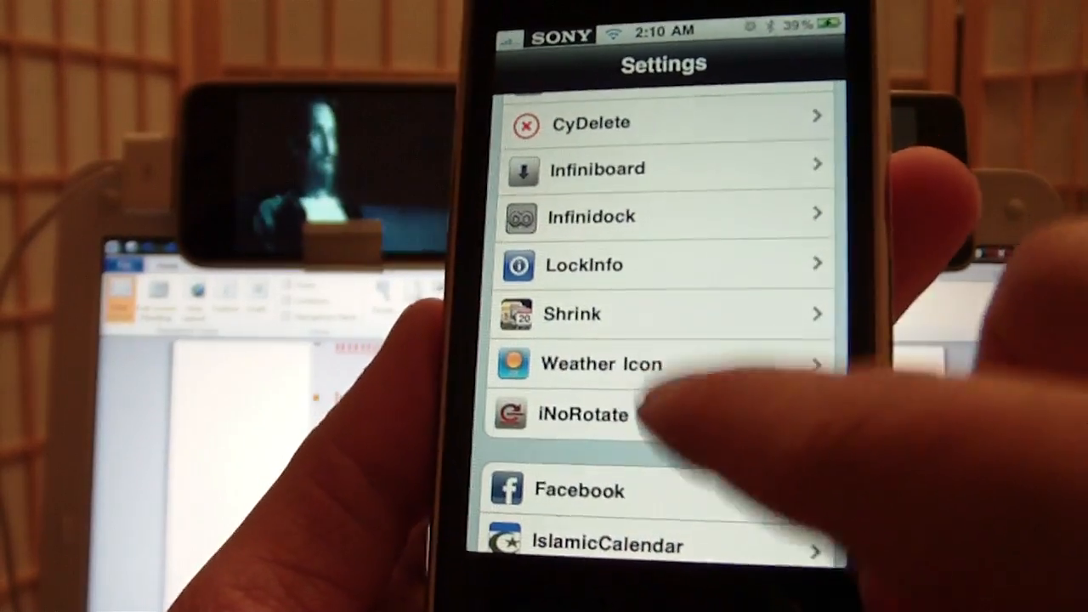
pyautogui.click(581, 414)
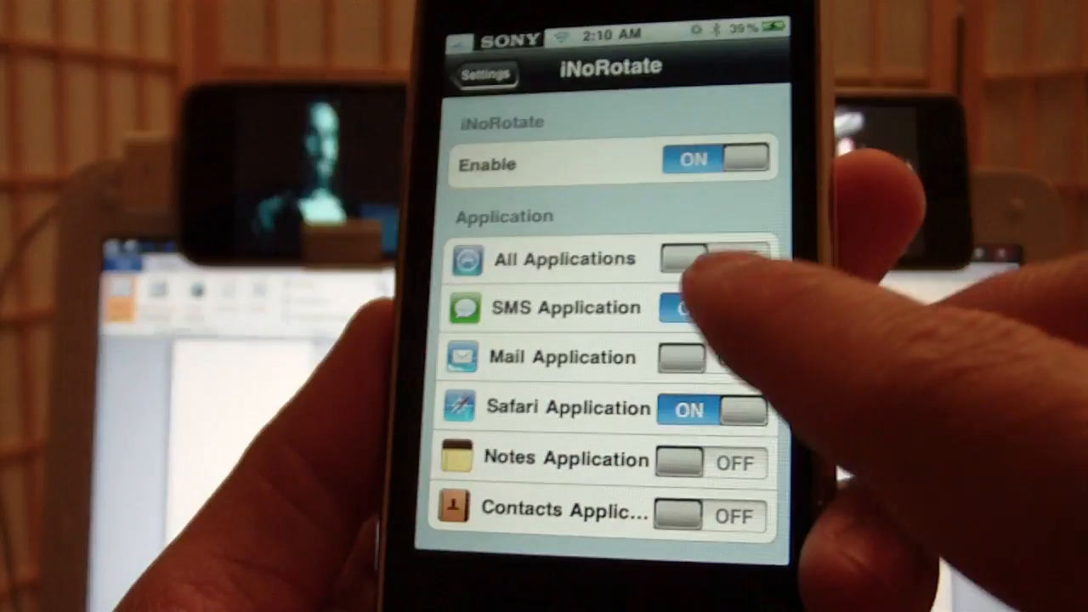
pyautogui.click(714, 259)
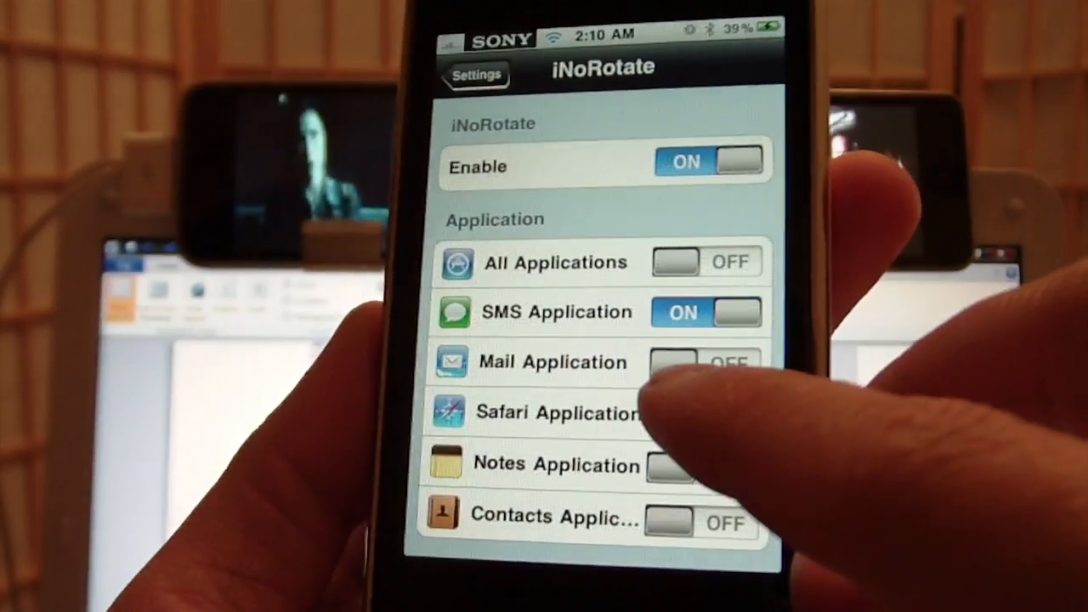
pyautogui.click(701, 413)
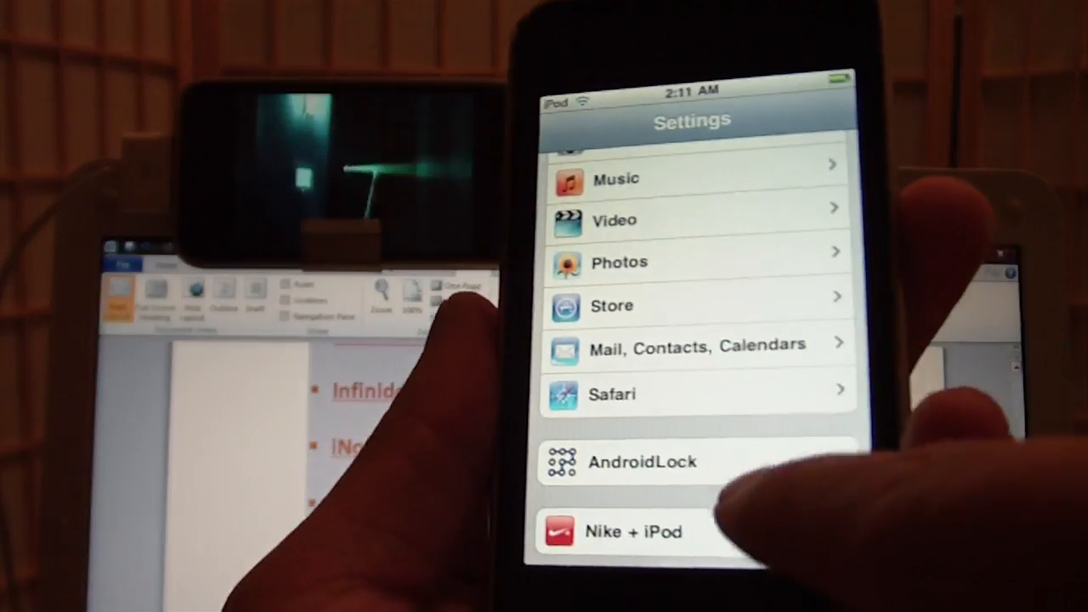
# Enter AndroidLock's settings on the iPod and choose Change pattern.
pyautogui.click(643, 462)
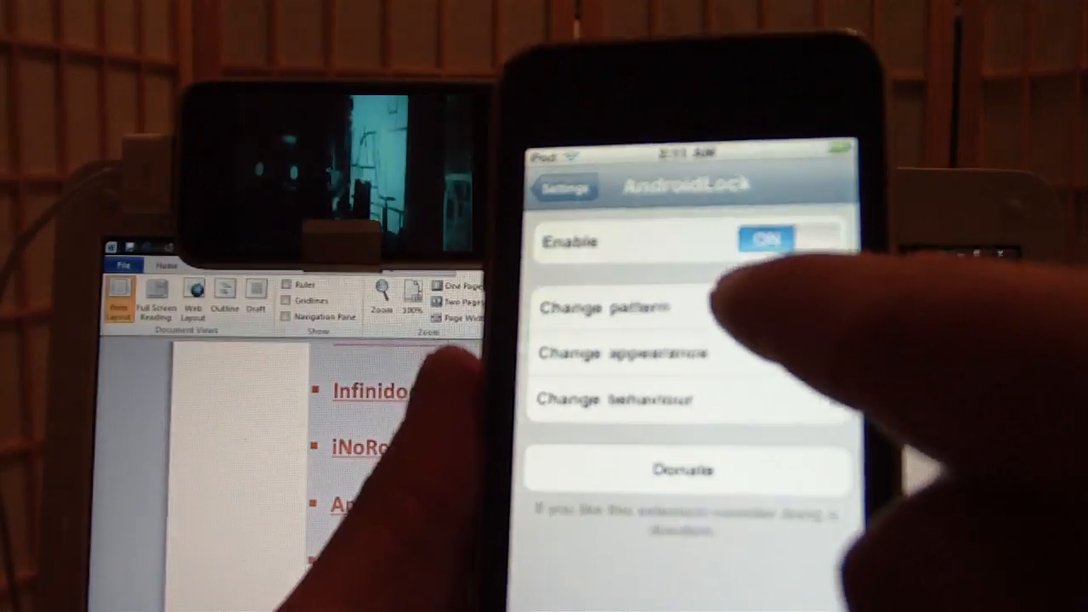
pyautogui.click(603, 308)
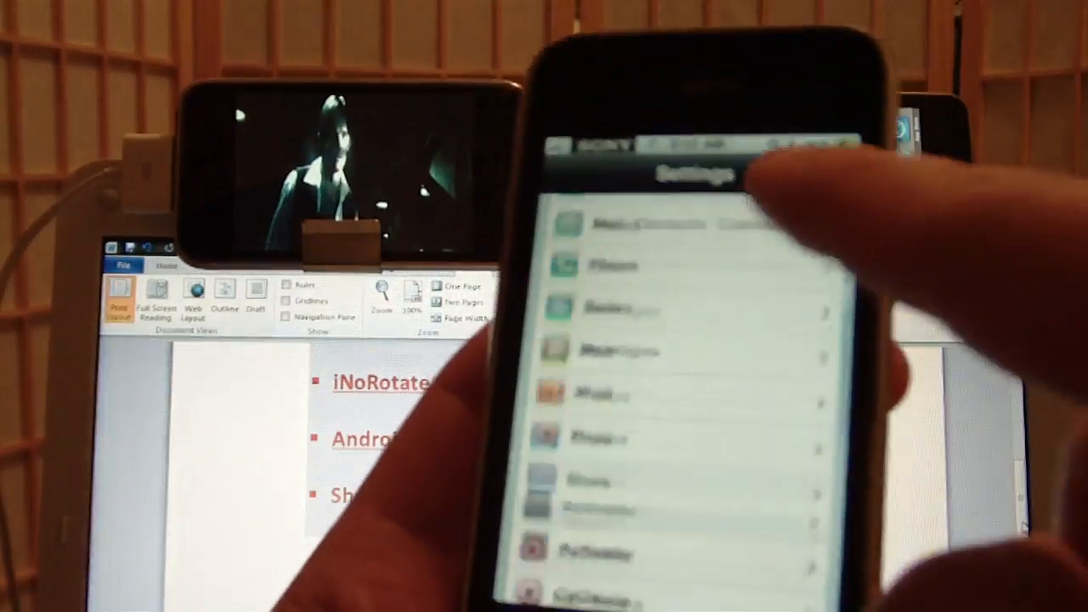
# Scroll the iPhone Settings list down to the Shrink tweak entry.
pyautogui.scroll(-3)
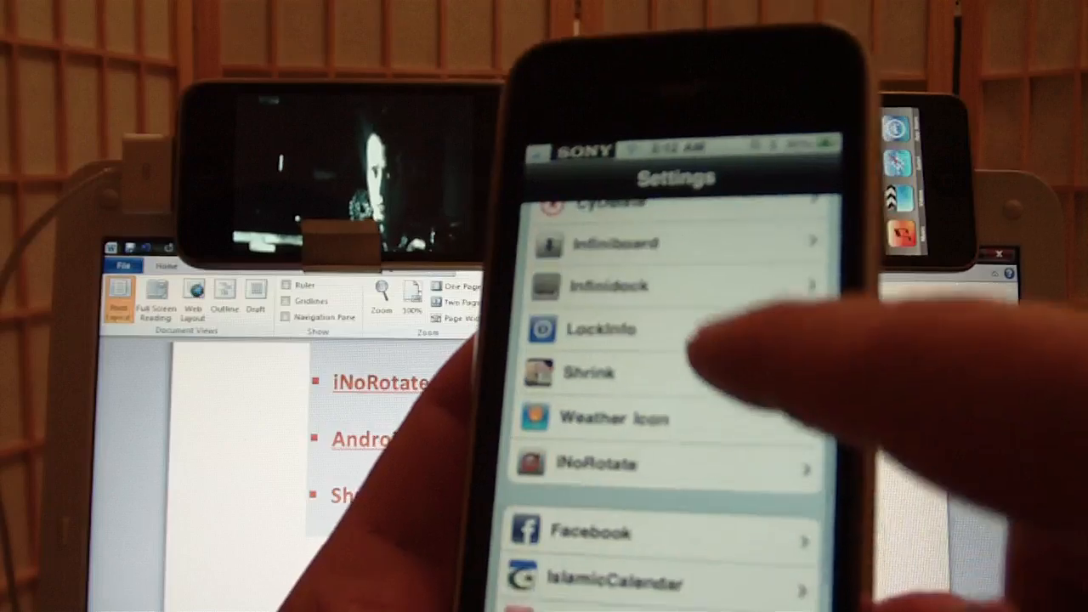
pyautogui.scroll(-3)
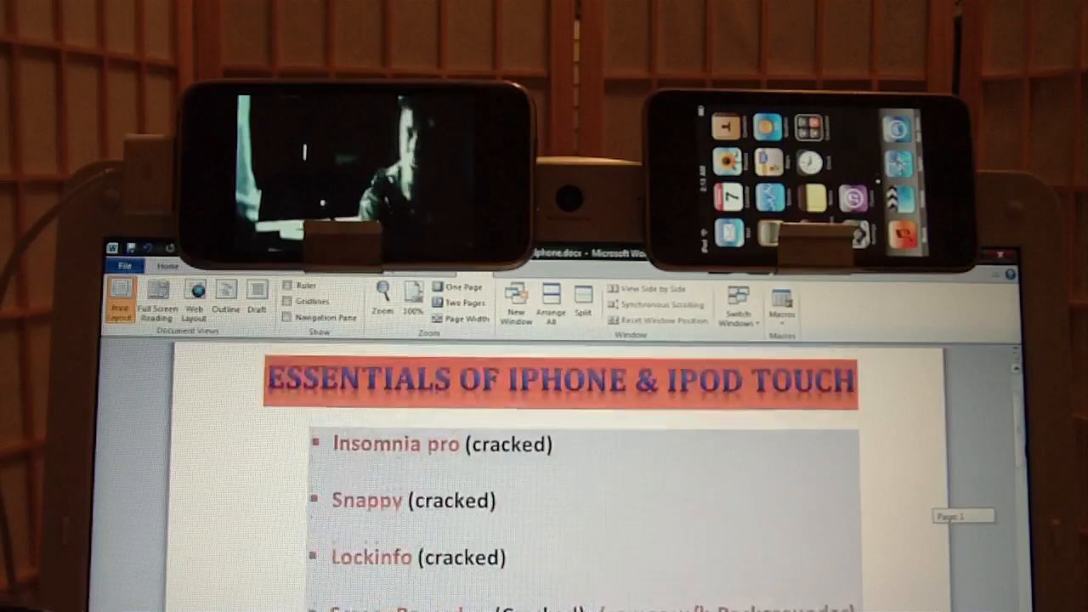
# Scroll the Word list to show Insomnia pro, Snappy, LockInfo, ScreenRecorder and Infiniboard.
pyautogui.scroll(-3)
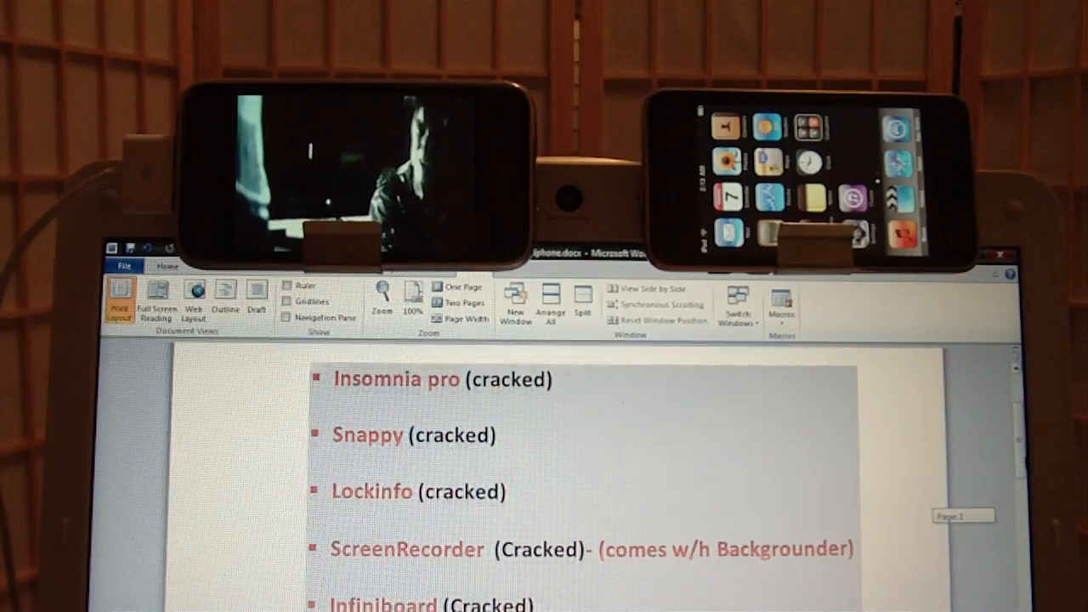